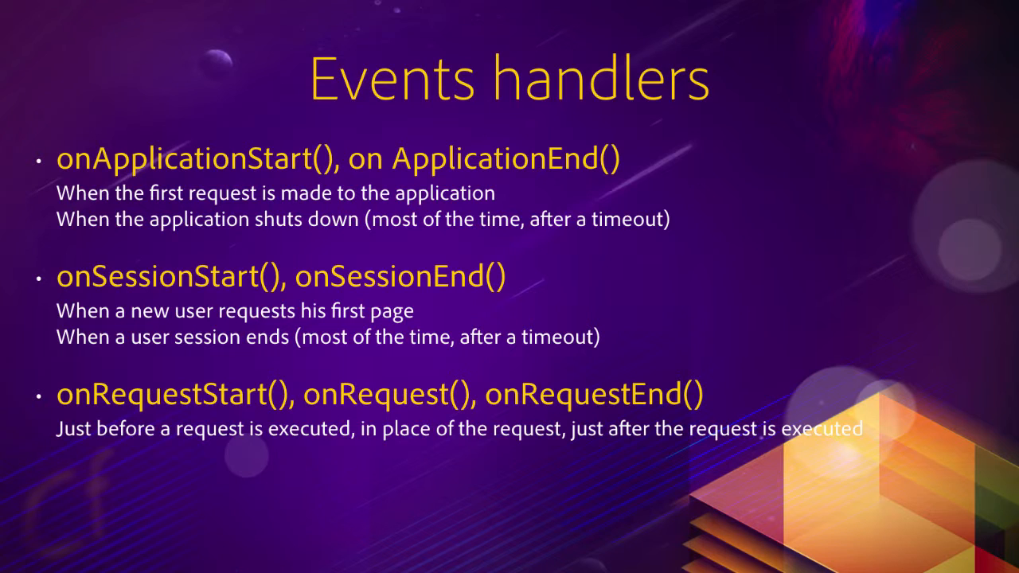
key(right)
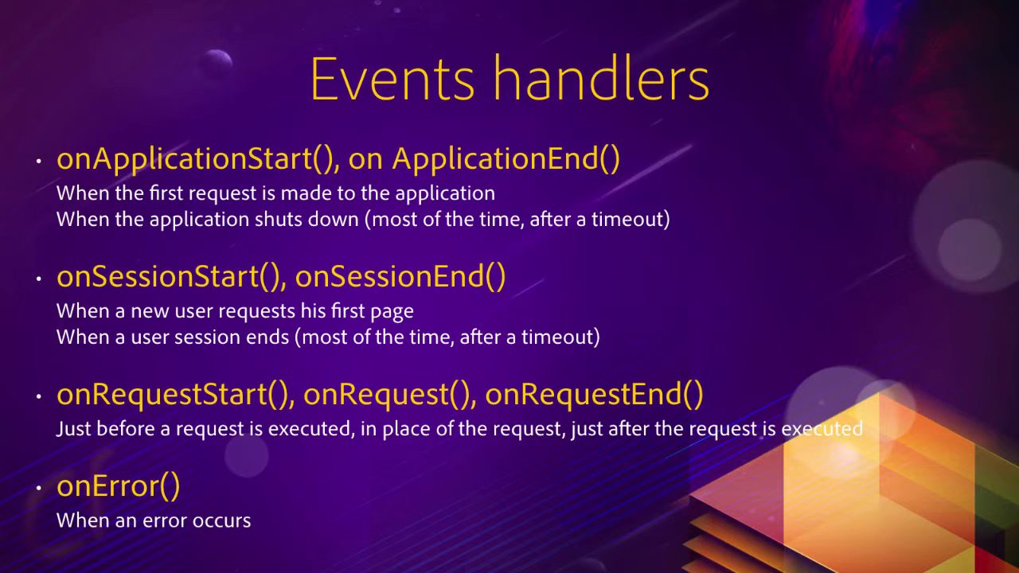
key(Right)
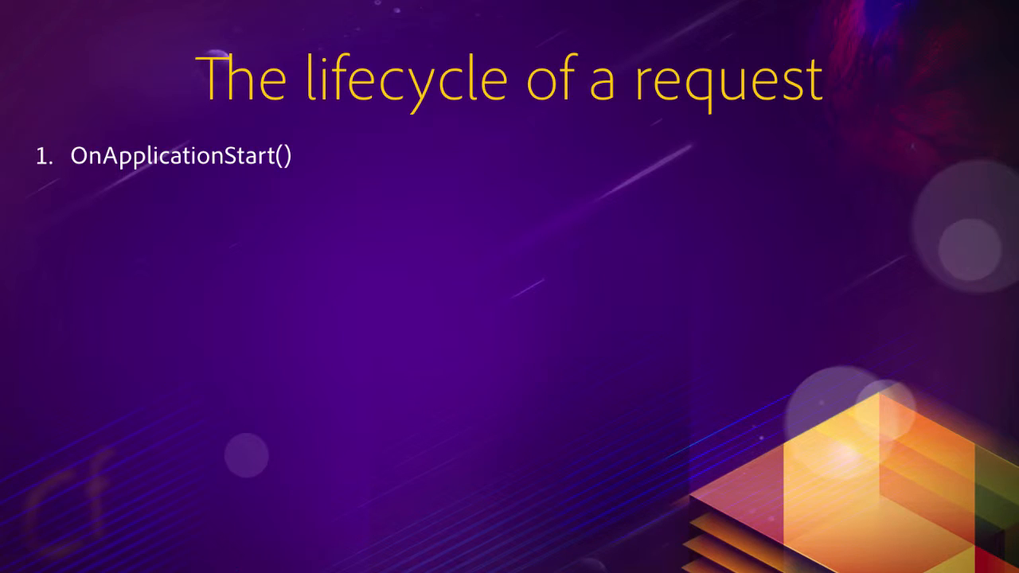
key(right)
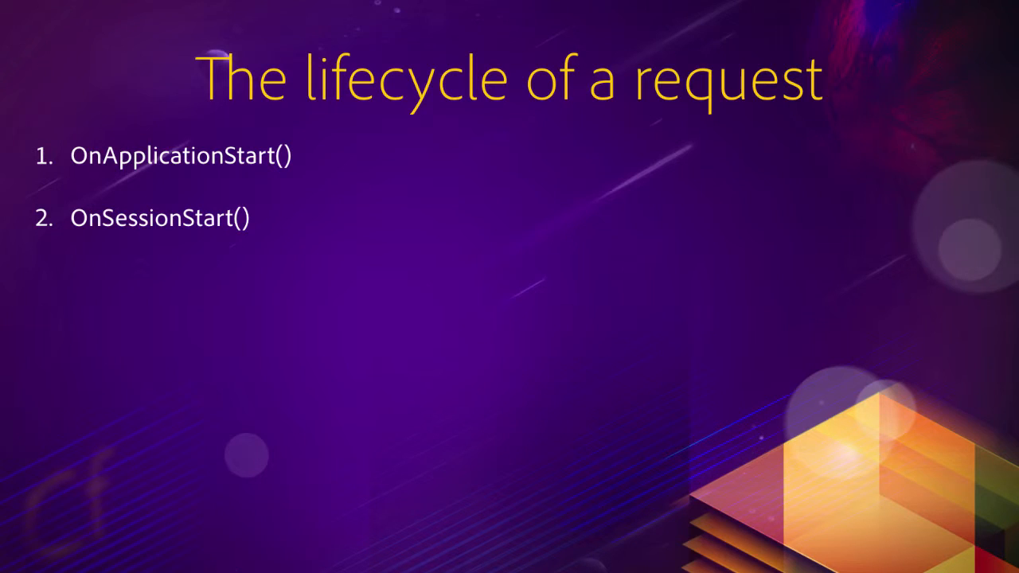